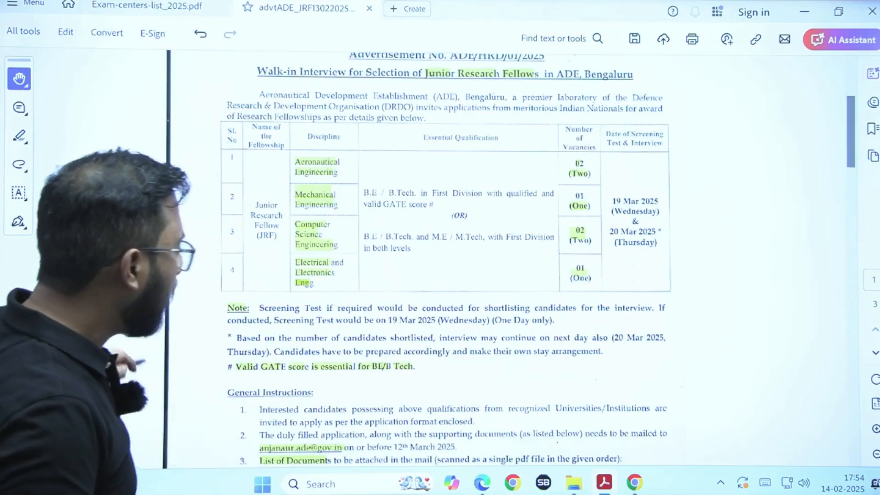
scroll("down", 3)
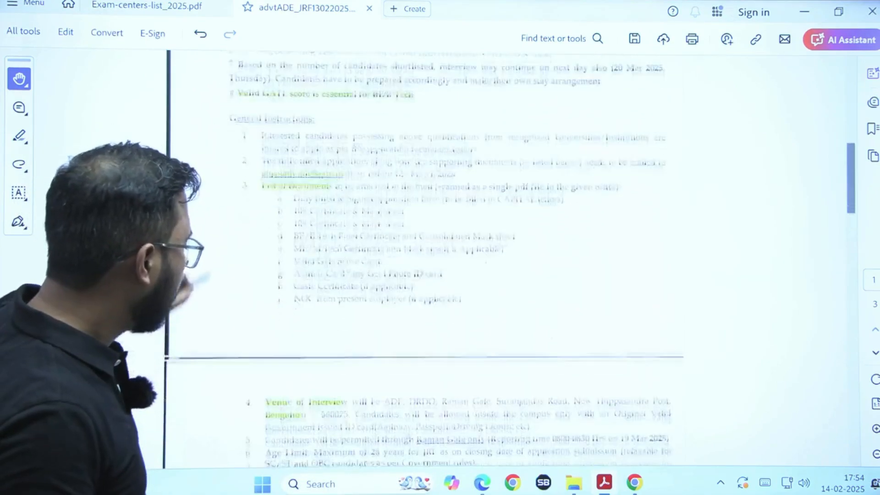
scroll("down", 3)
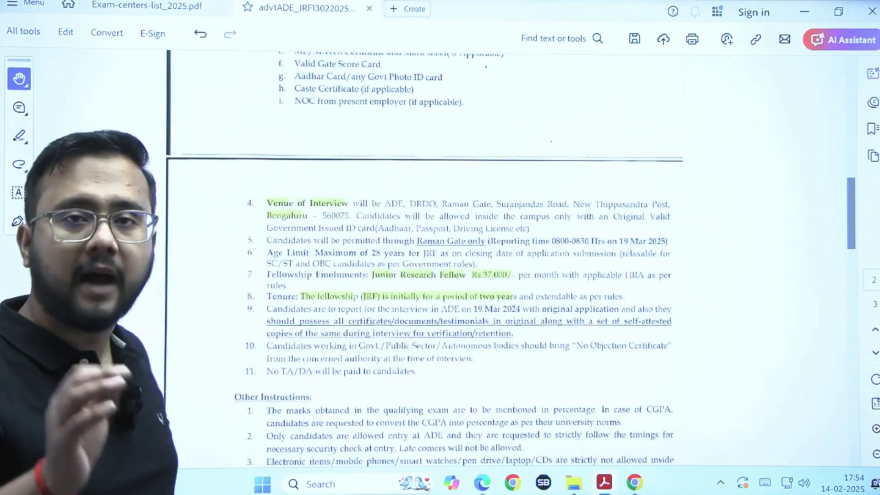
scroll("down", 3)
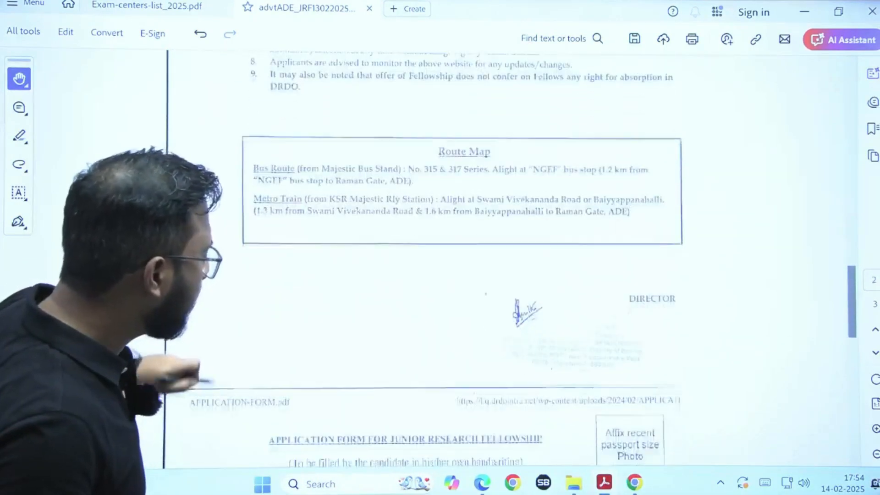
scroll("down", 3)
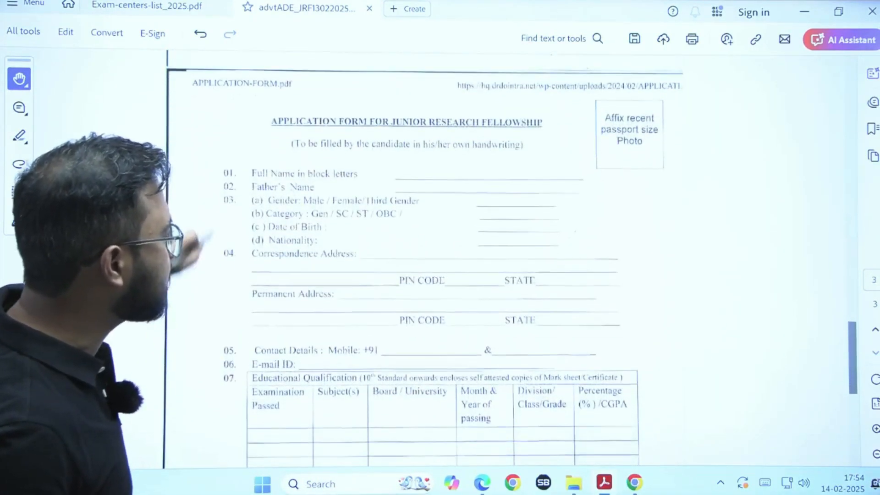